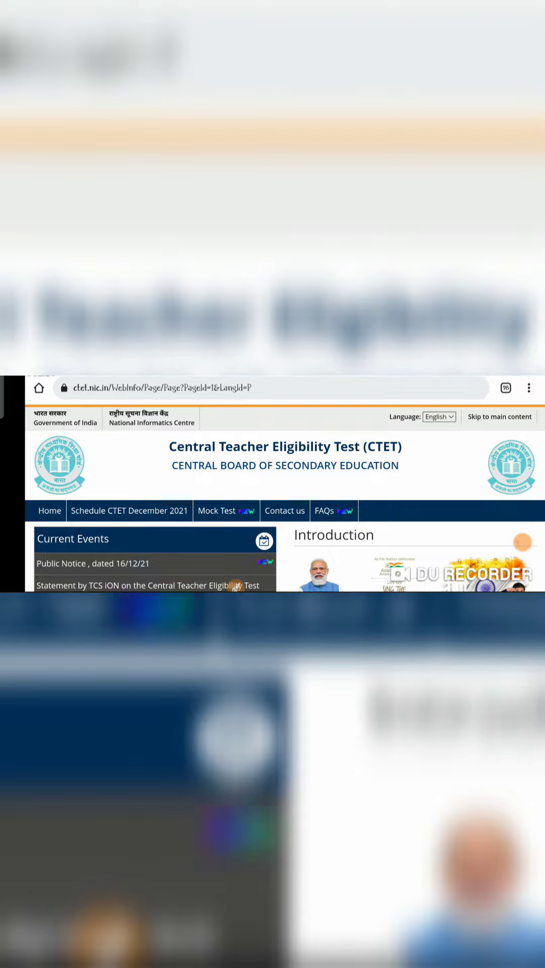
pyautogui.scroll(-3)
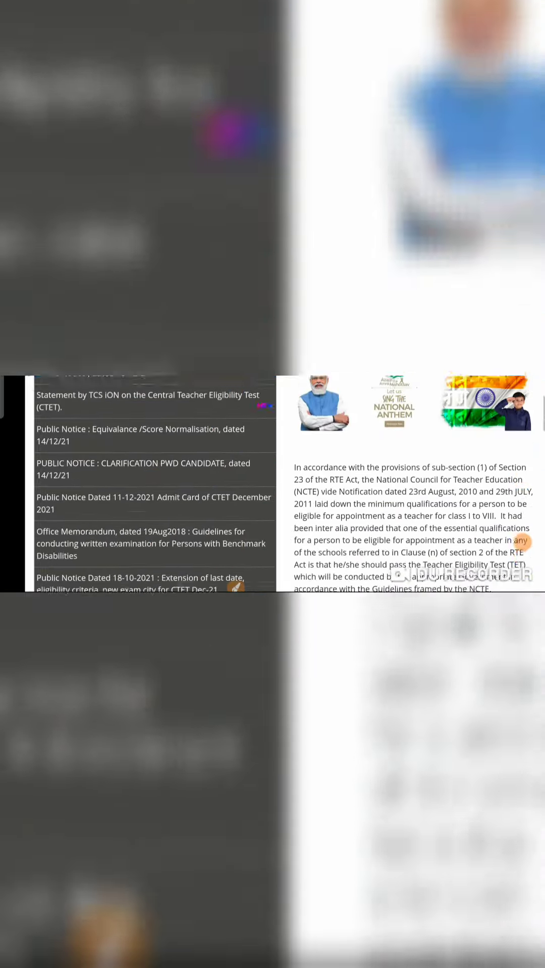
pyautogui.scroll(-3)
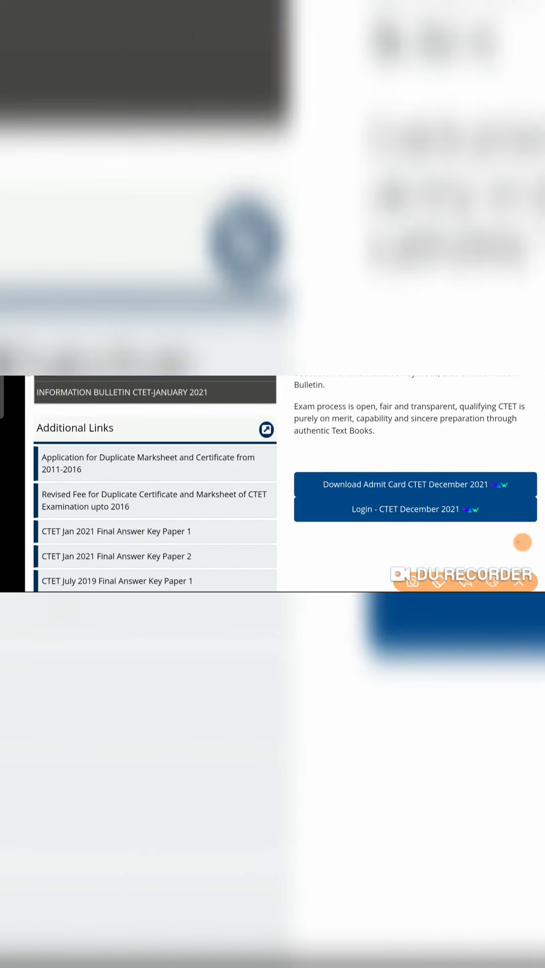